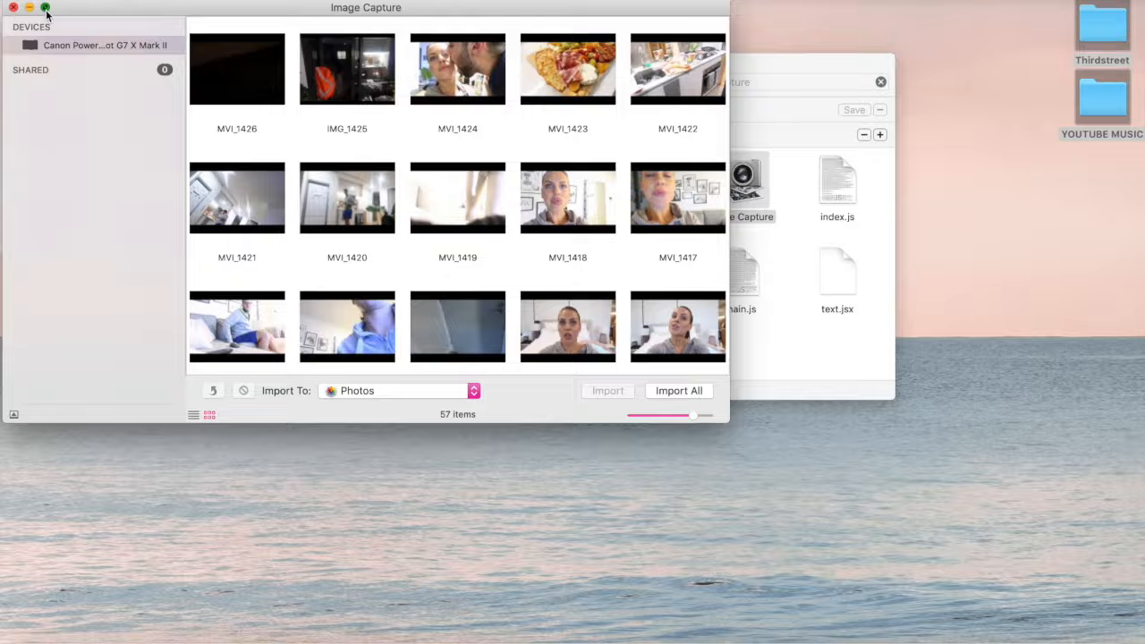
{"action": "left_click", "coordinate": [44, 7]}
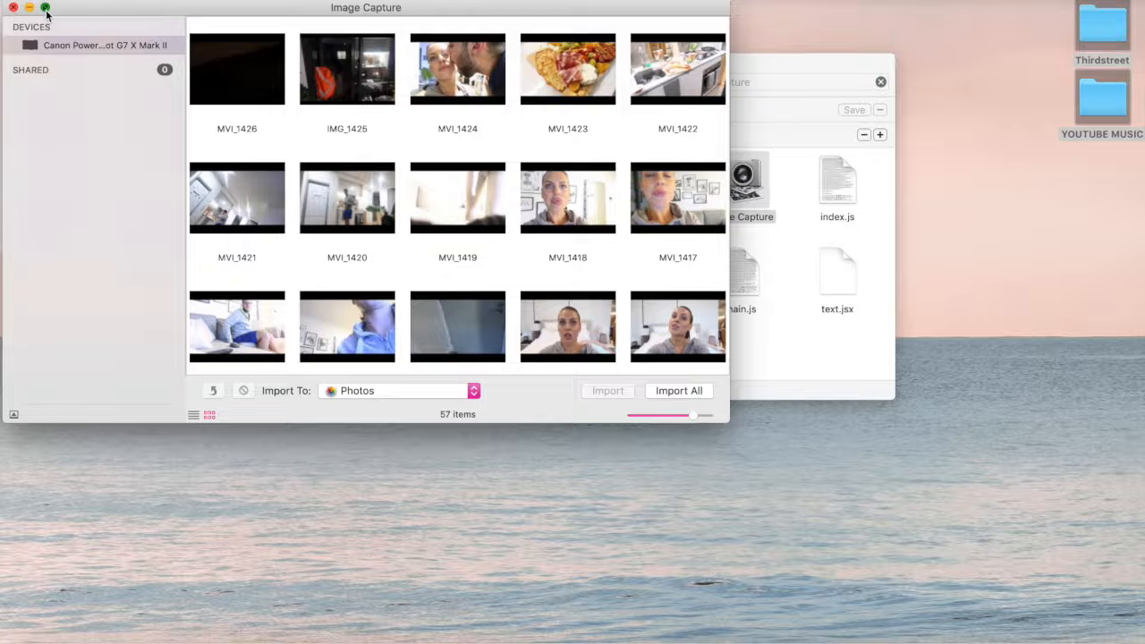